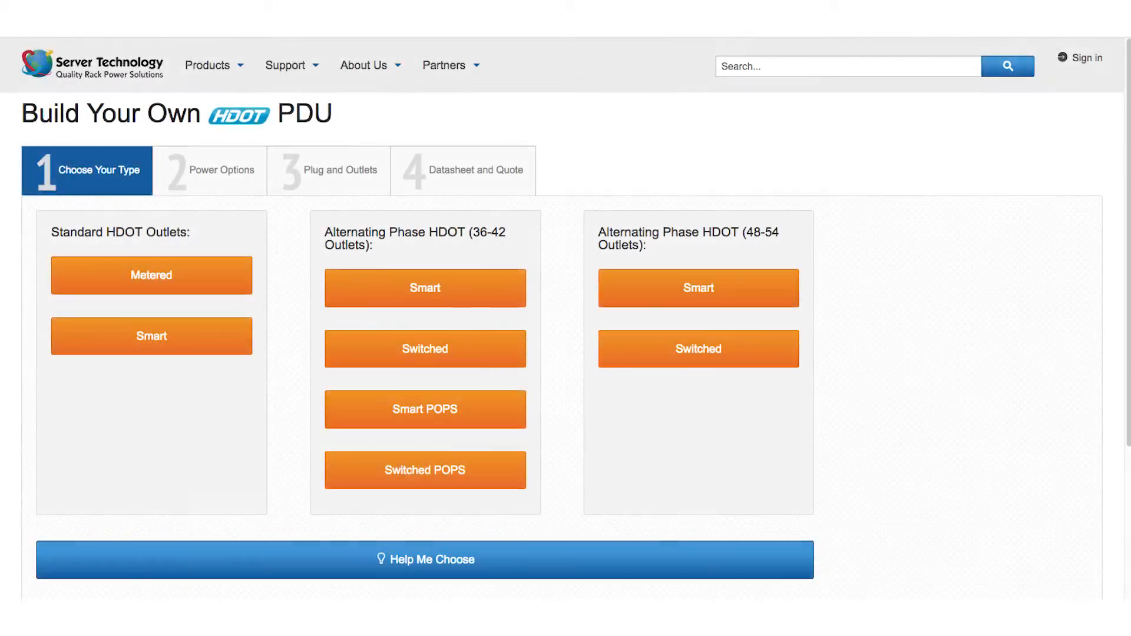
- Configure a Smart POPS alternating-phase PDU at 240/415 Volts, 20-30 Amps and download its datasheet
click(425, 409)
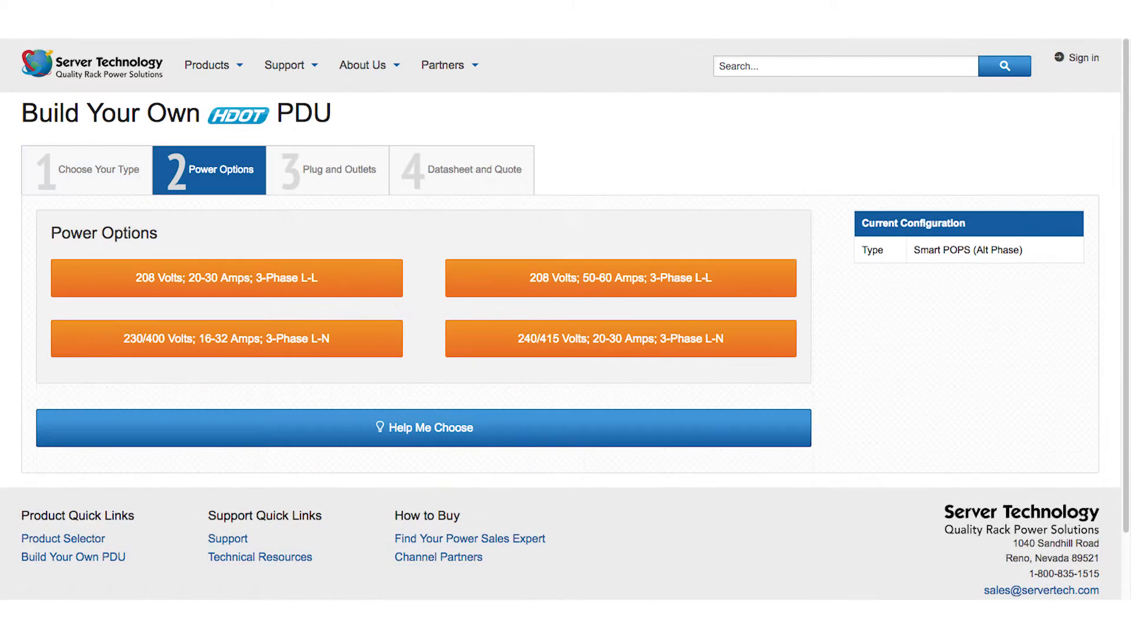
click(620, 338)
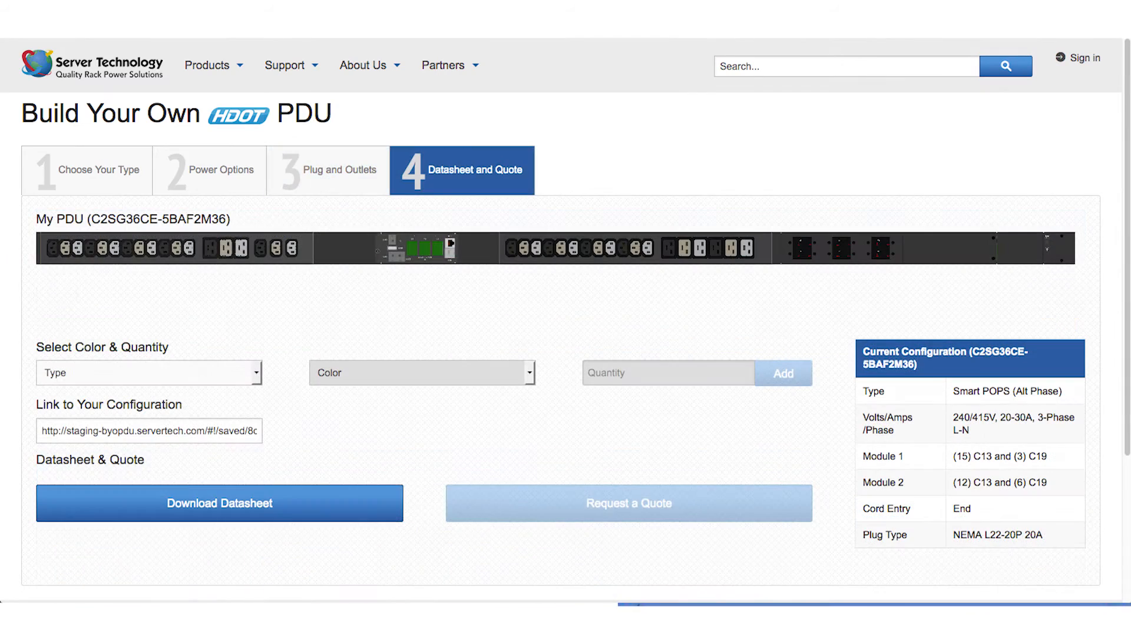
click(220, 504)
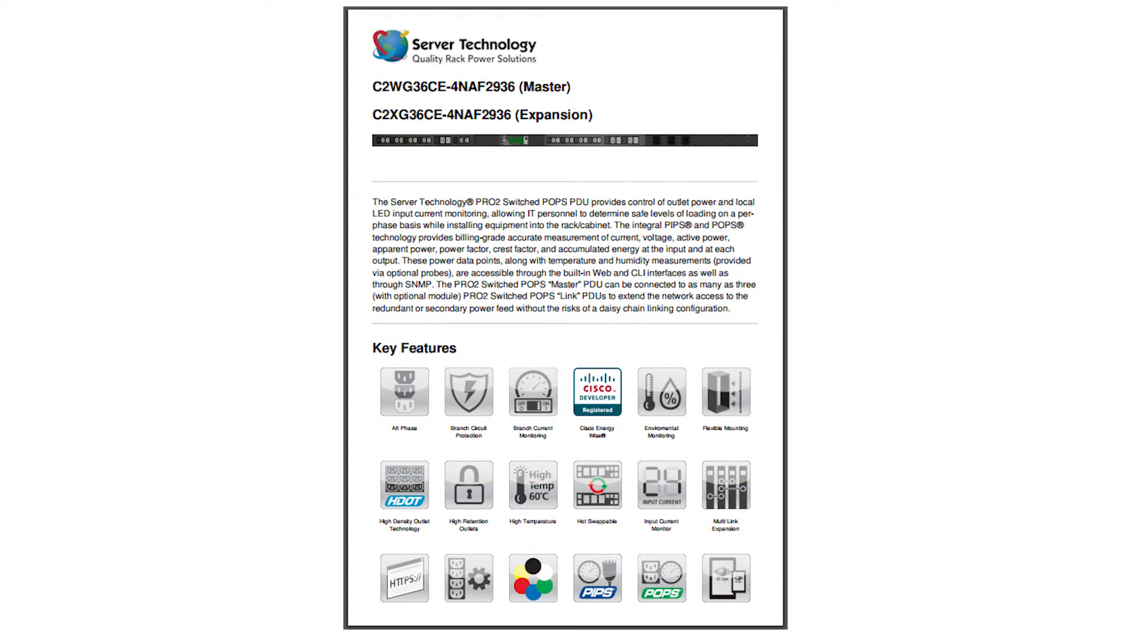